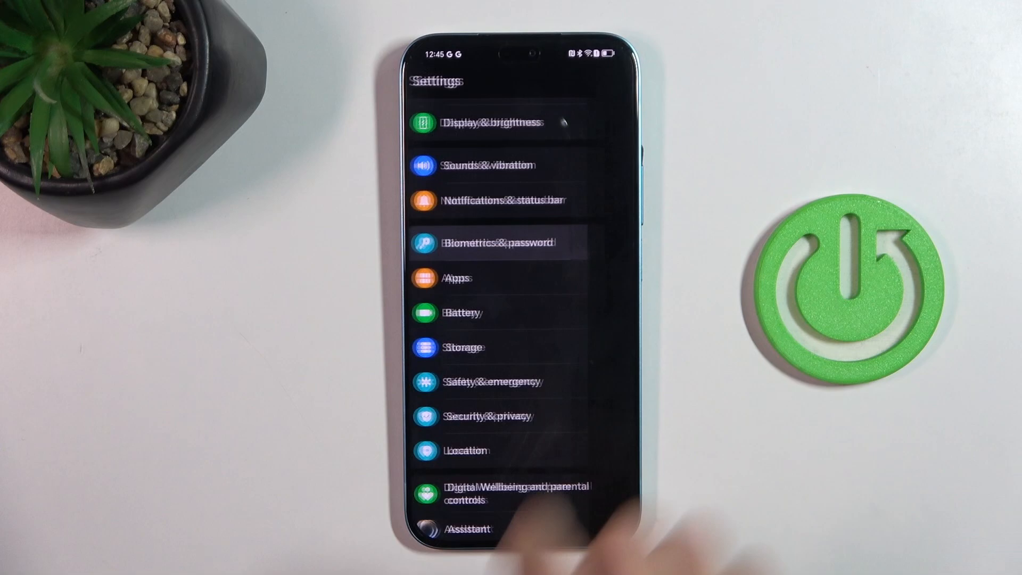
Step: Go to Biometrics & password and start a New fingerprint in Fingerprint ID
{"action": "left_click", "coordinate": [497, 242]}
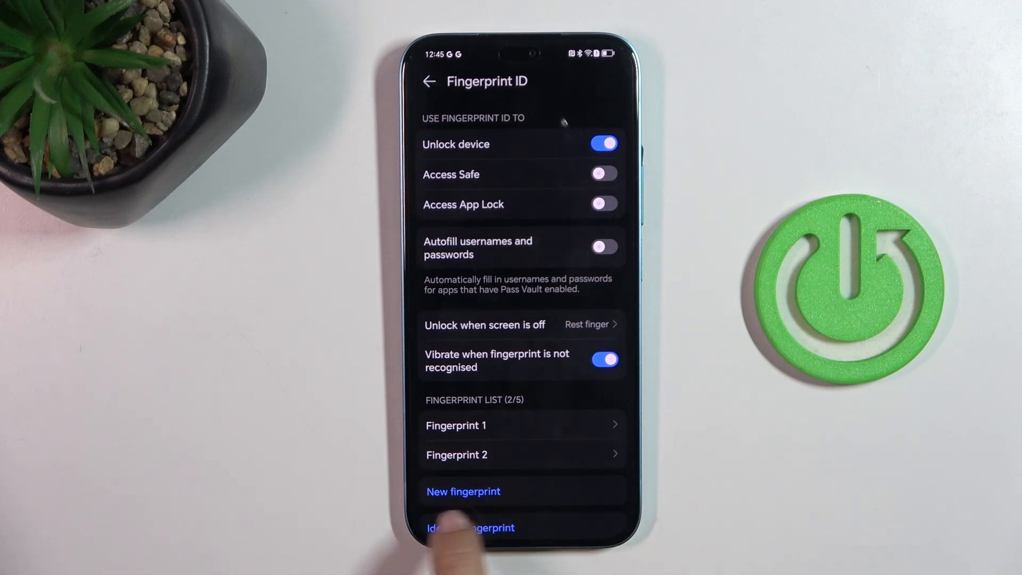
{"action": "left_click", "coordinate": [463, 491]}
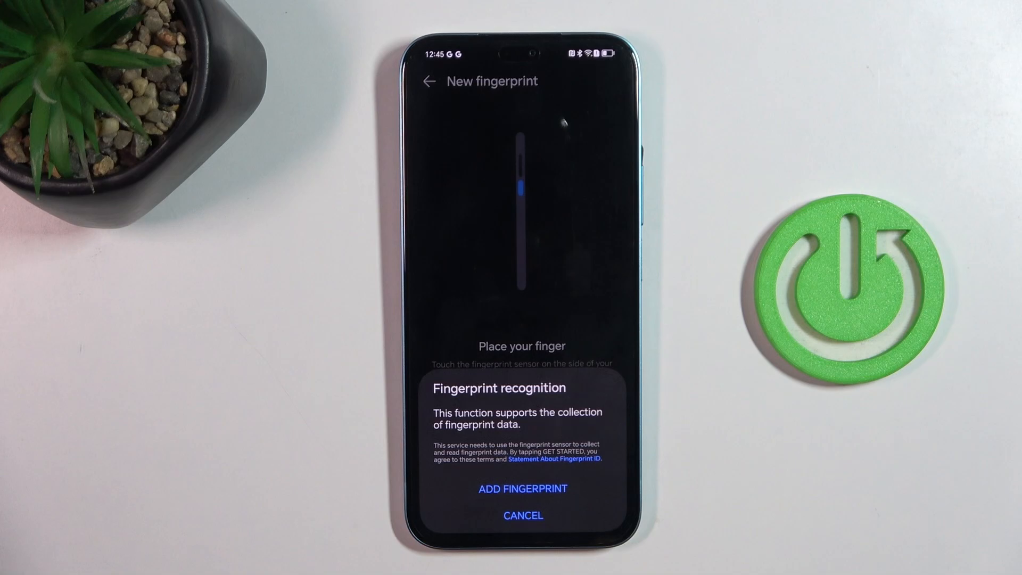
Step: Accept the data notice with ADD FINGERPRINT and scan the fingerprint centre on the side sensor
{"action": "left_click", "coordinate": [522, 489]}
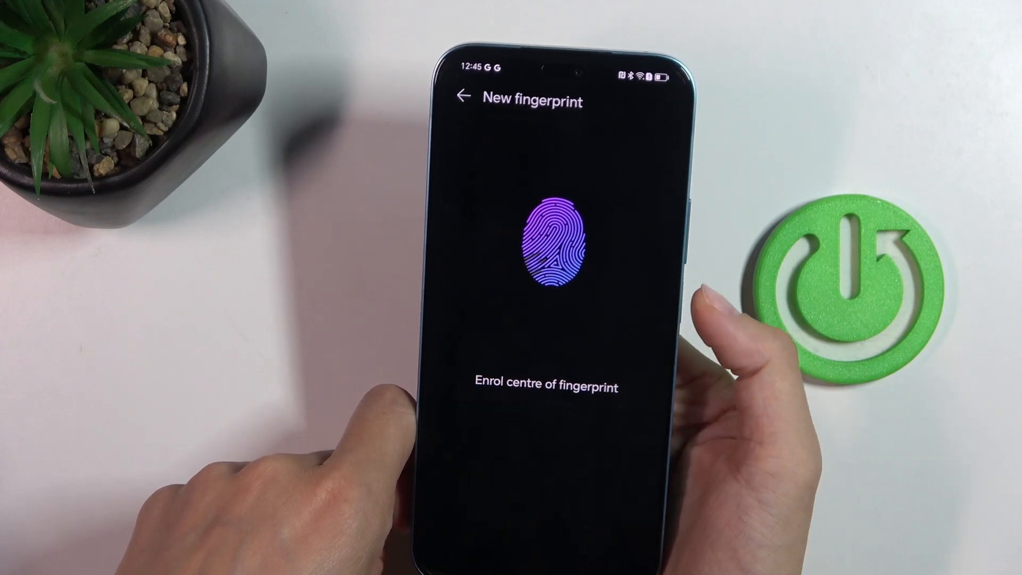
{"action": "left_click", "coordinate": [546, 241]}
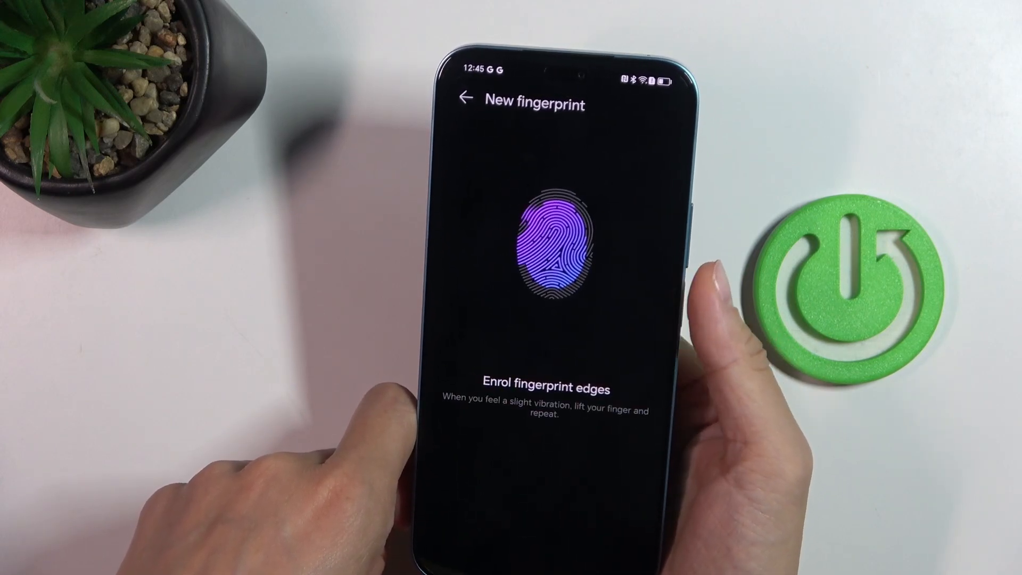